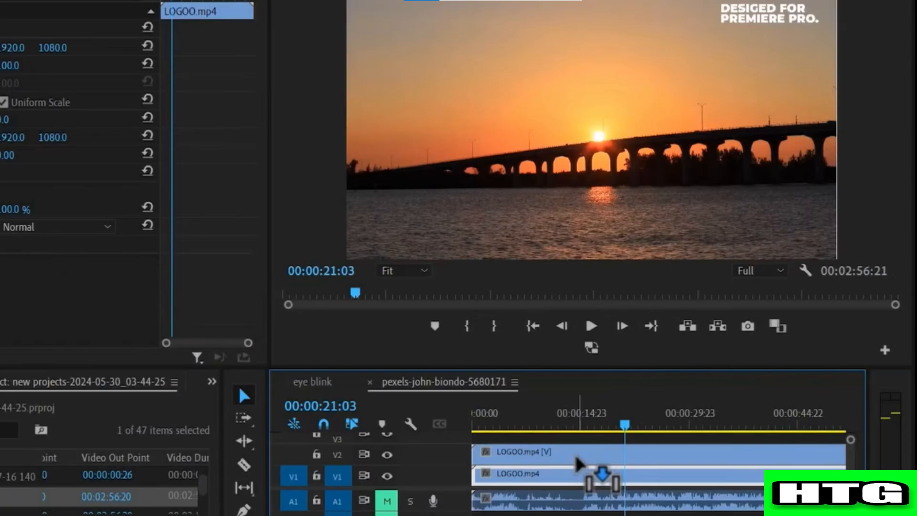
# - Create a freehand bezier opacity mask (Mask 1) on the upper-track LOGOO.mp4 clip
pyautogui.click(105, 273)
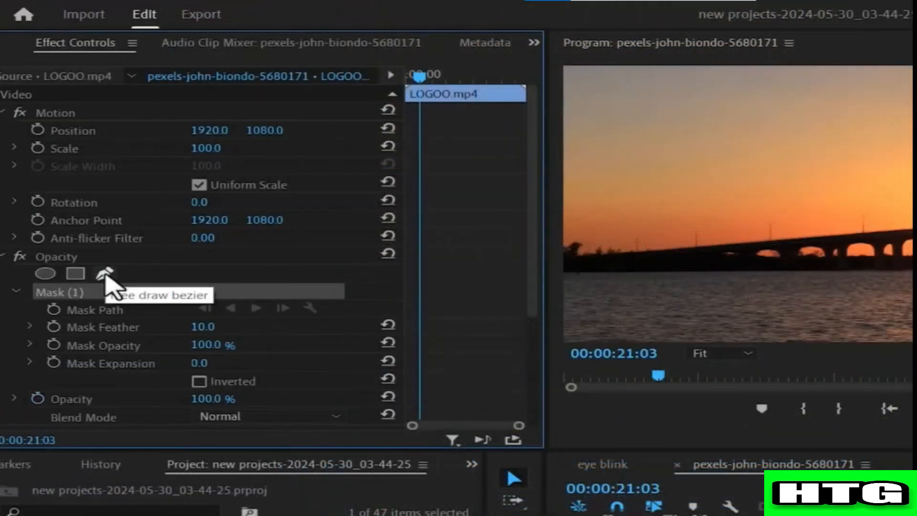